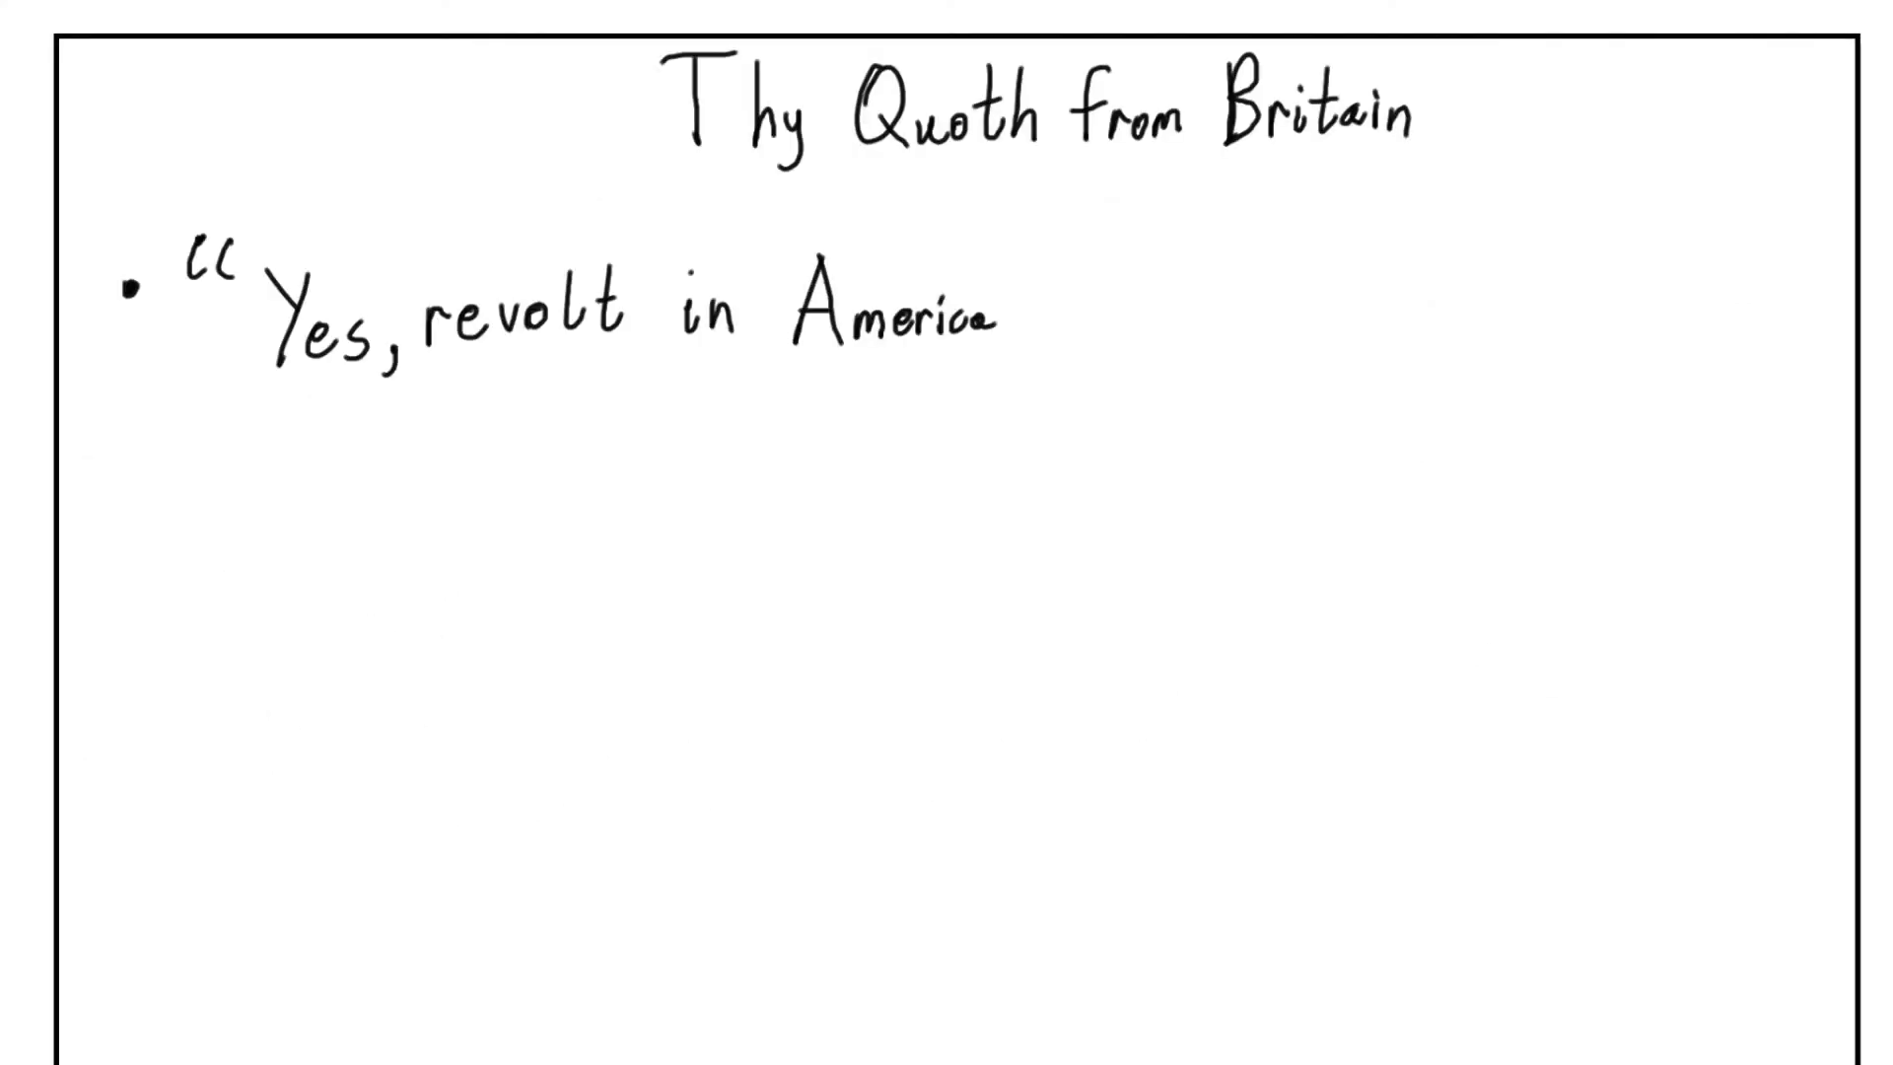
{"action": "type", "text": "was a very good idea"}
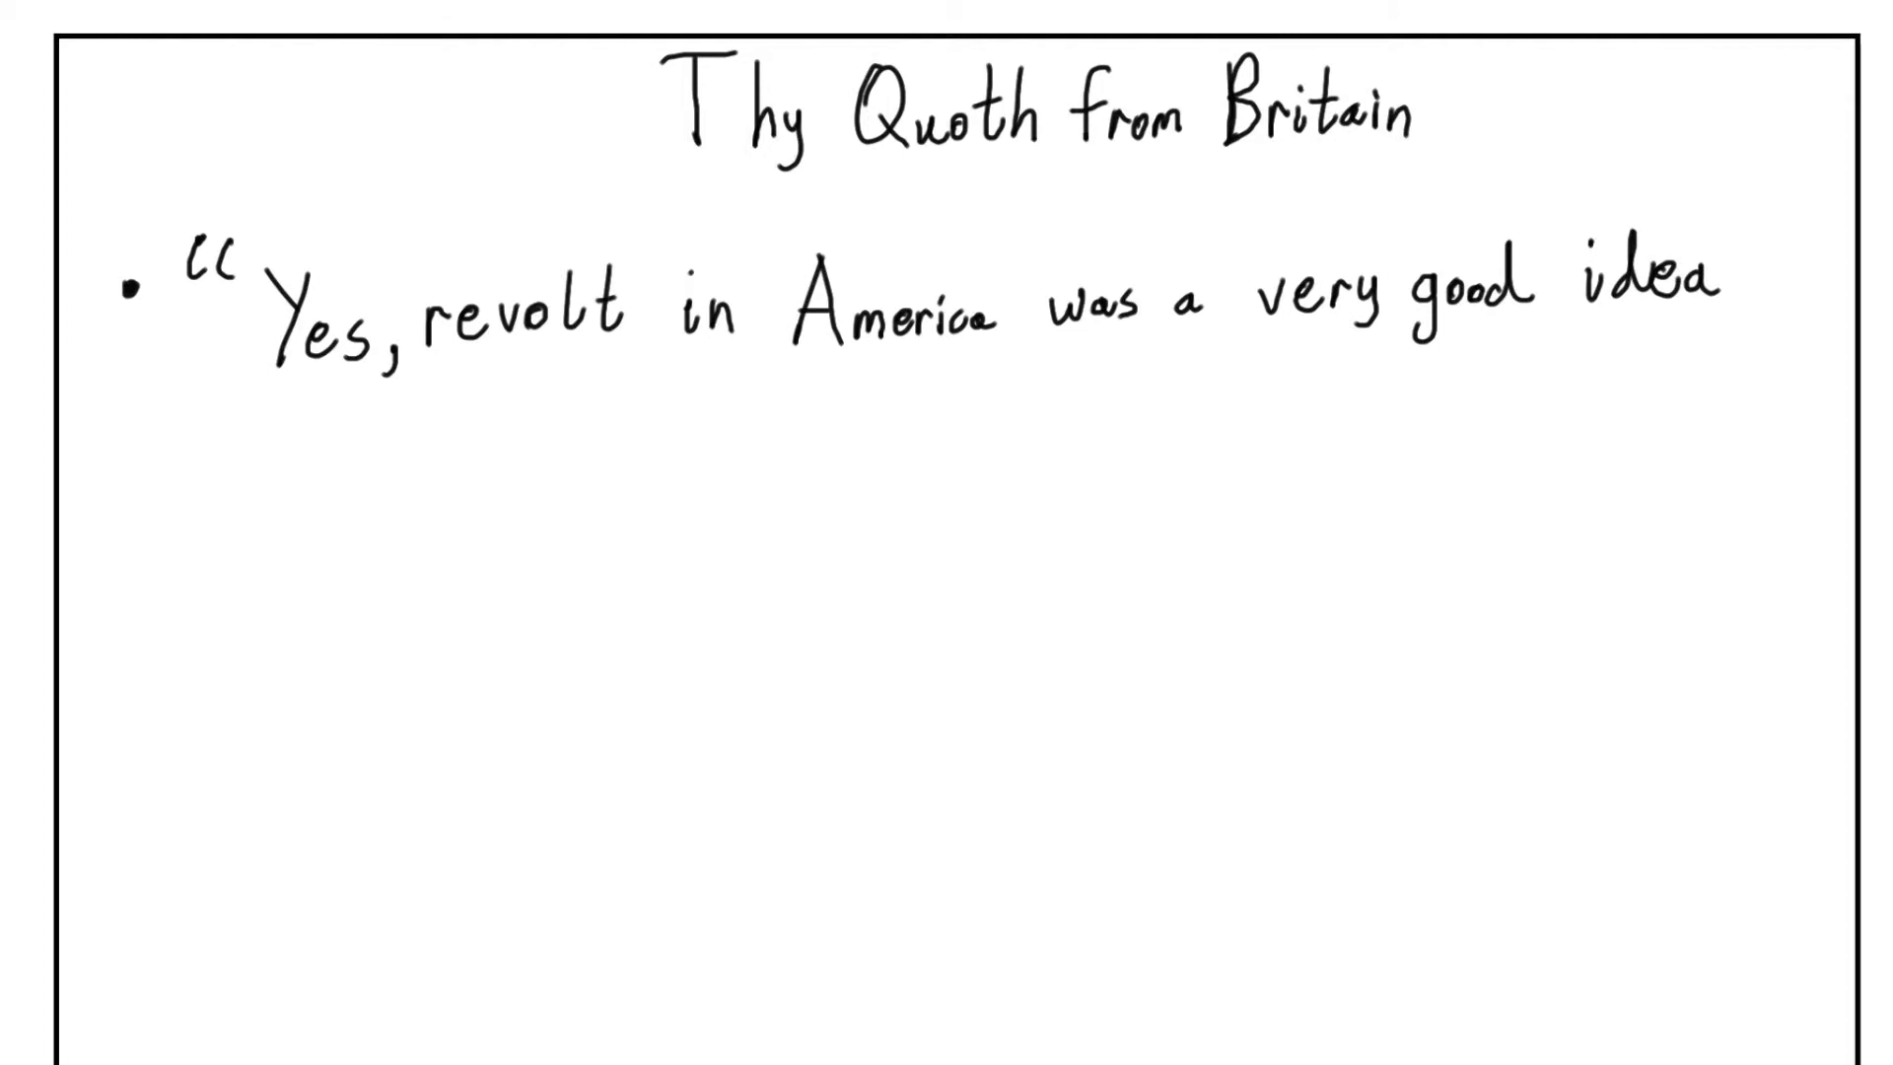